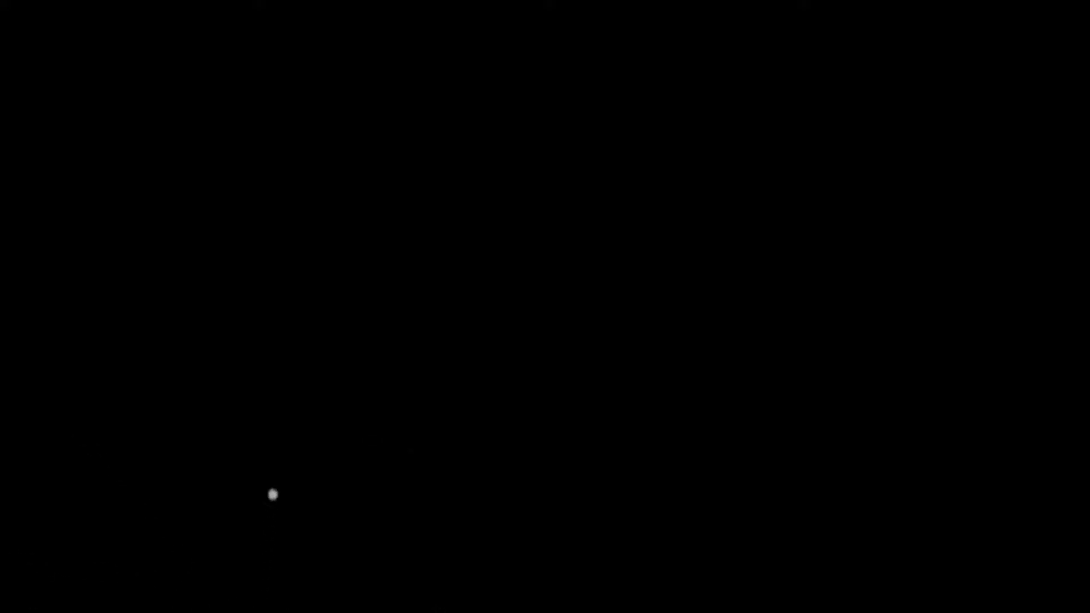
mouse_move(650, 555)
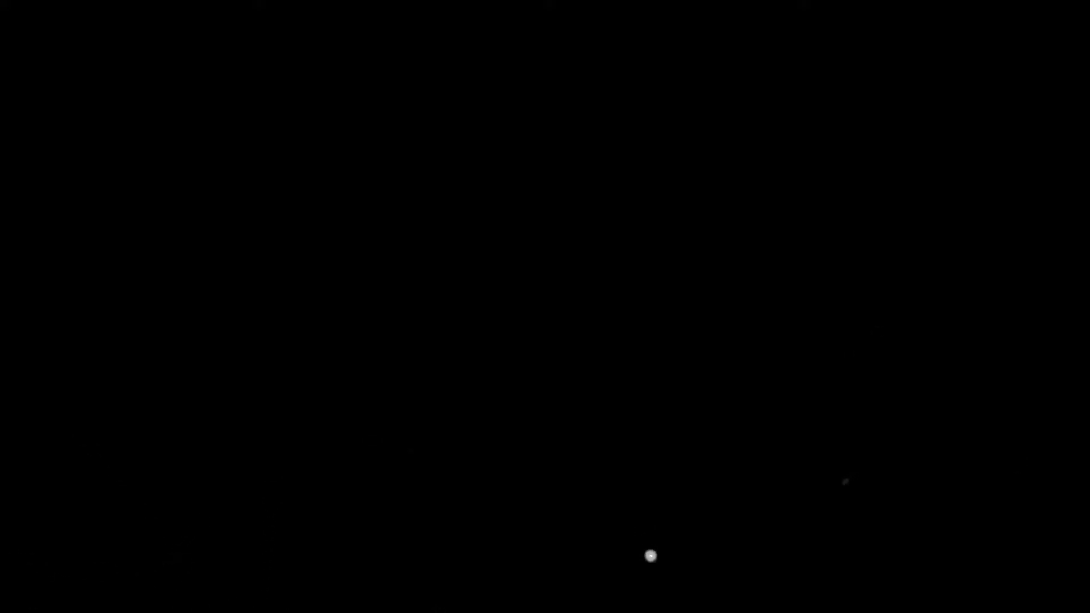